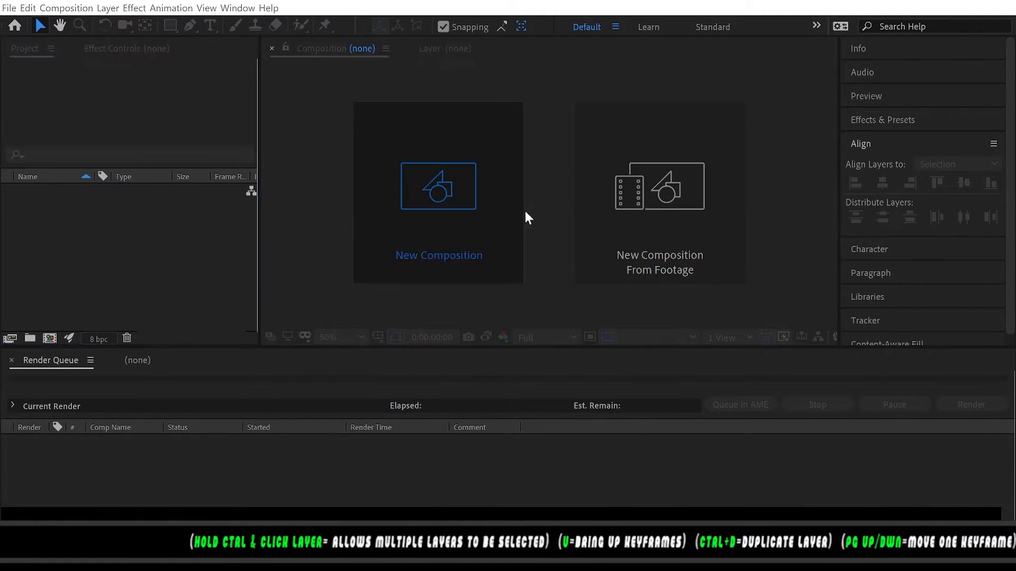
- Create 'Comp 1' at 1920×1080, 30 fps, 30 seconds, with a red background colour
click(438, 187)
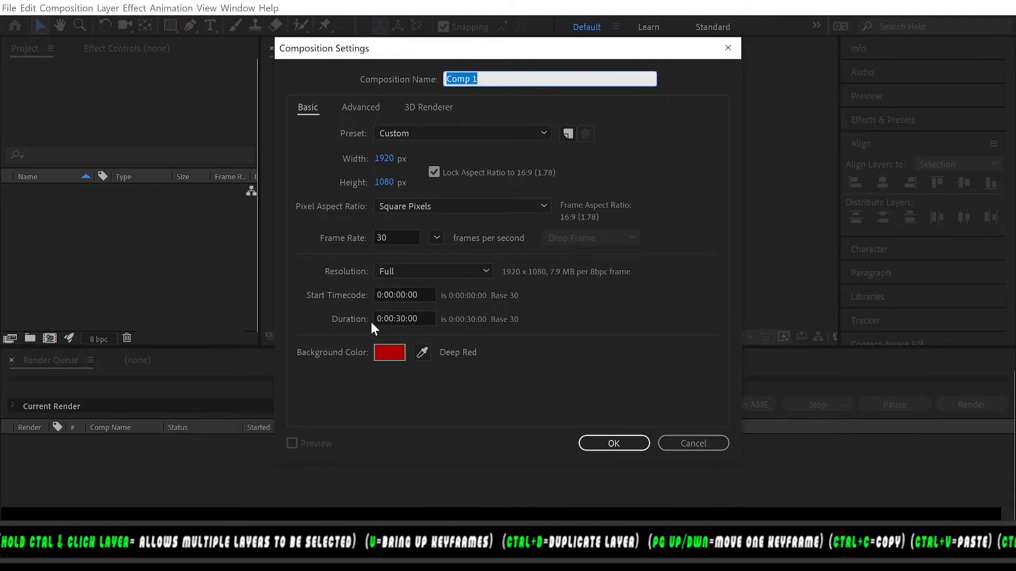
click(389, 352)
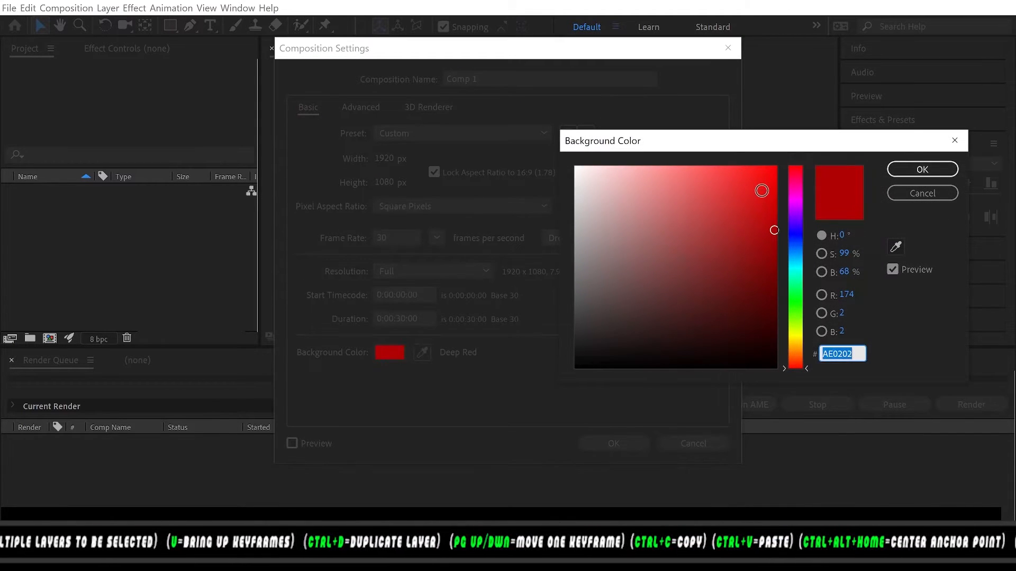
click(921, 169)
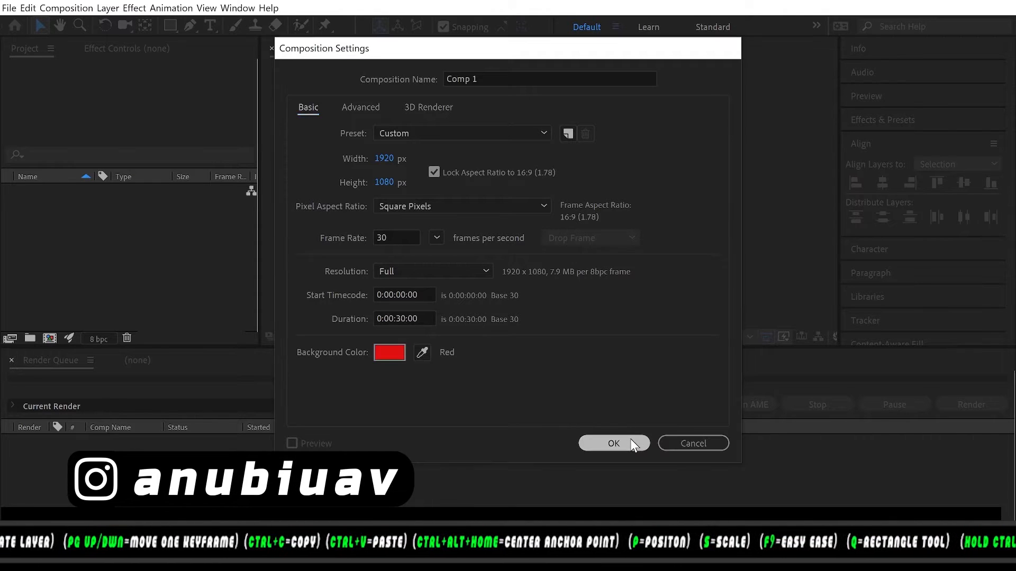
click(612, 444)
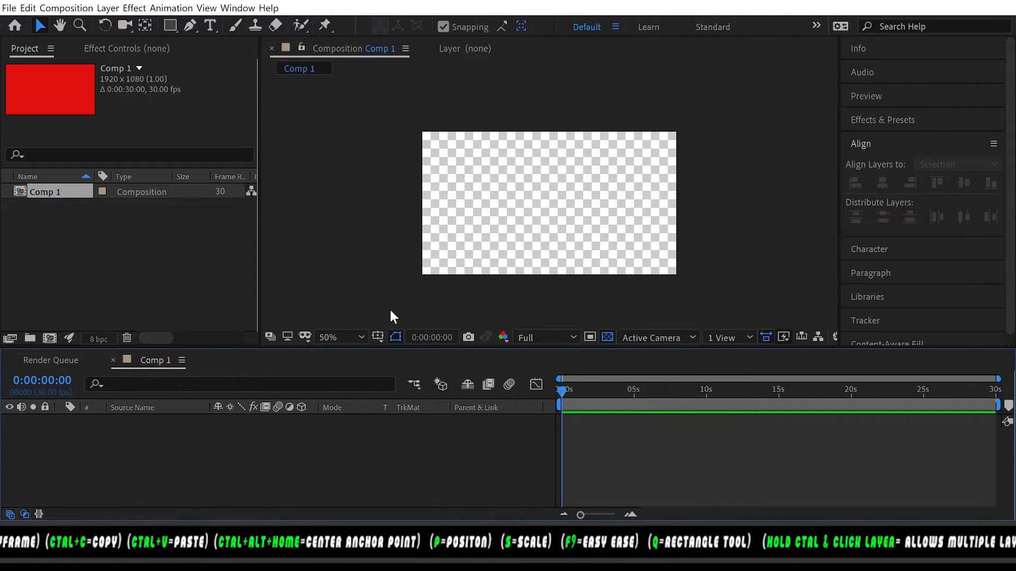
- Fit the viewer to the comp and pick the Horizontal Type Tool to start a text layer
click(340, 337)
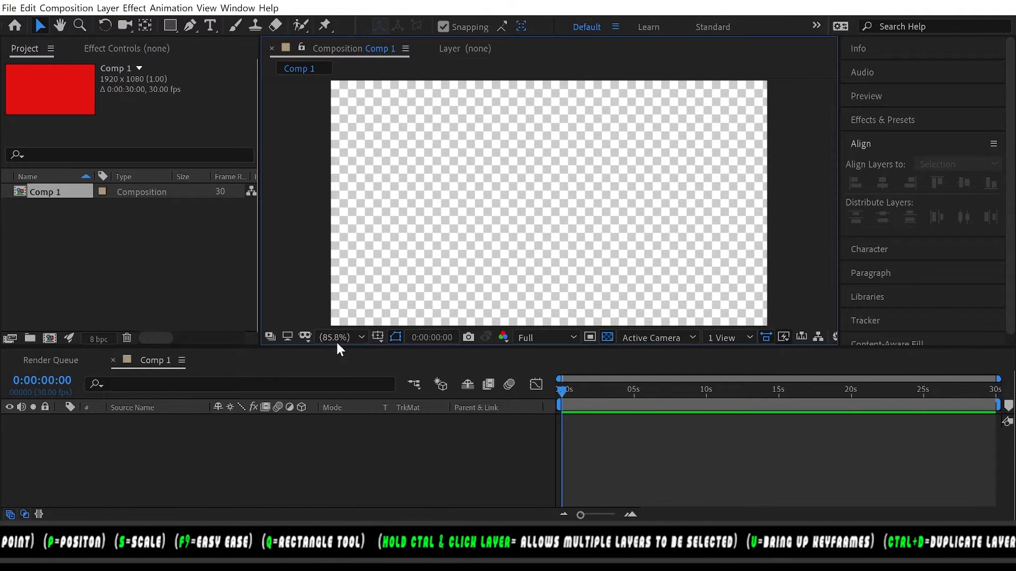
click(210, 26)
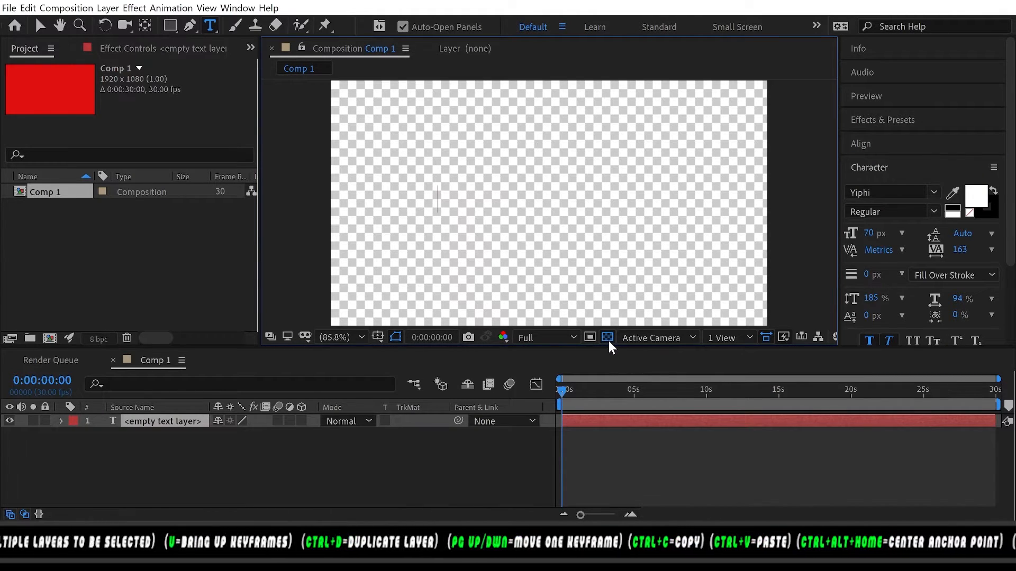
- Hide the transparency grid, type 'Anubis The Sage', and align it horizontally to the comp
click(607, 337)
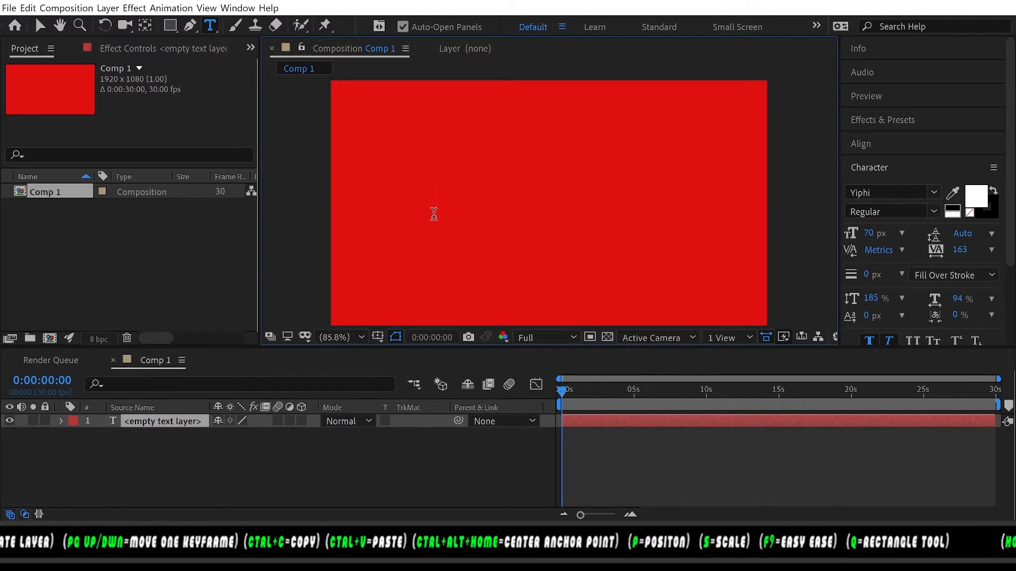
mouse_move(500, 248)
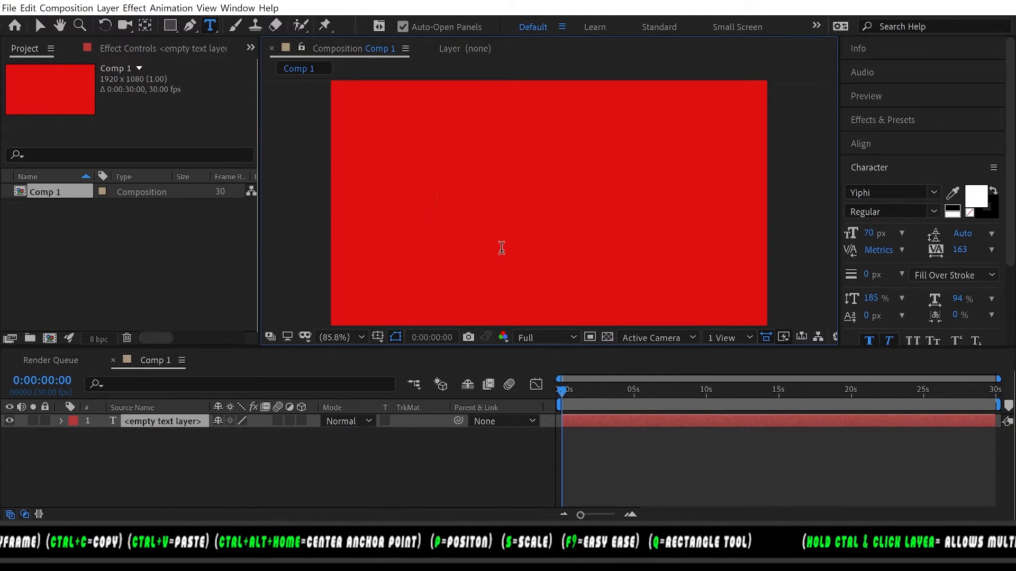
text(ANUBIS THE)
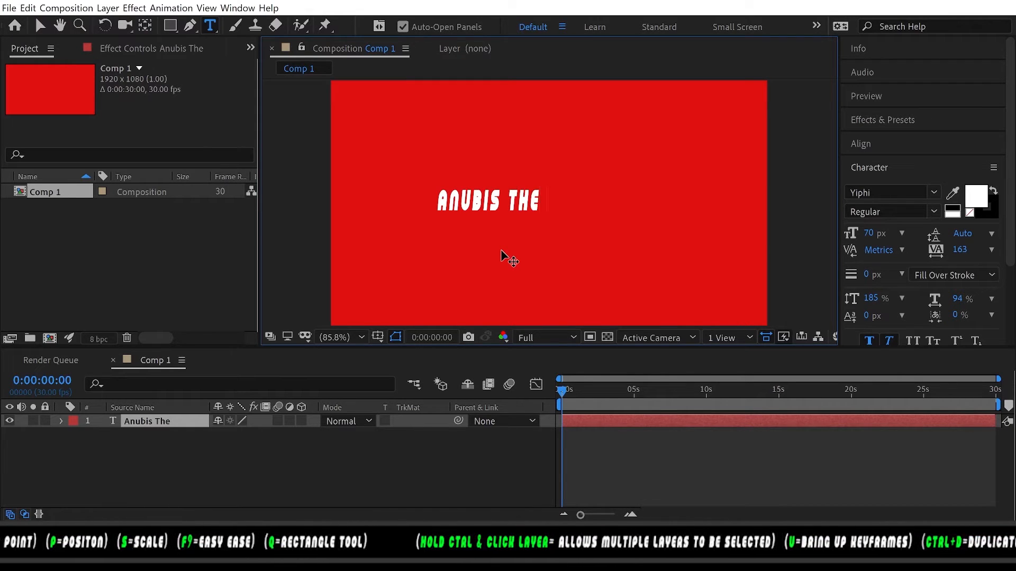
text(sage)
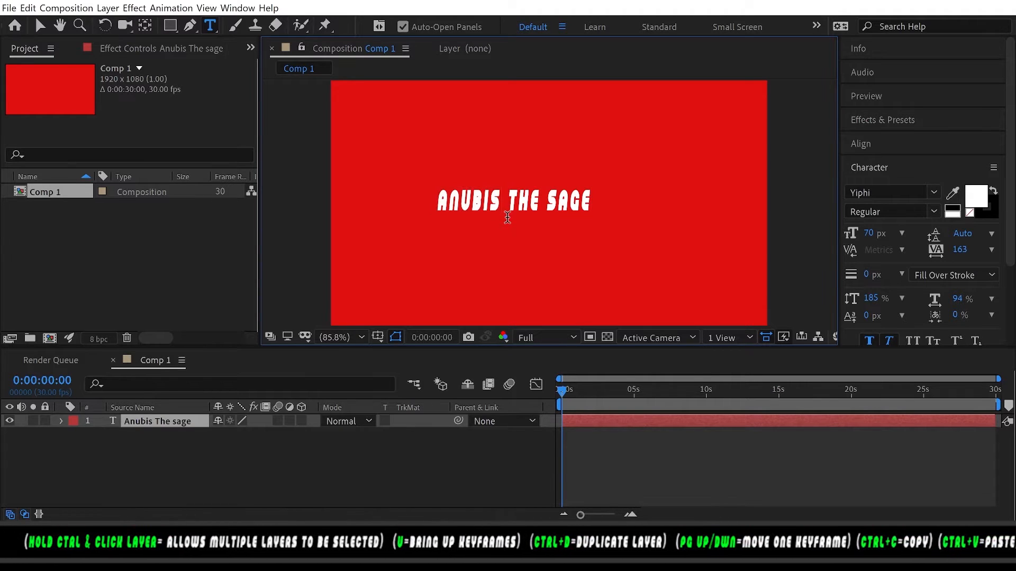
click(513, 200)
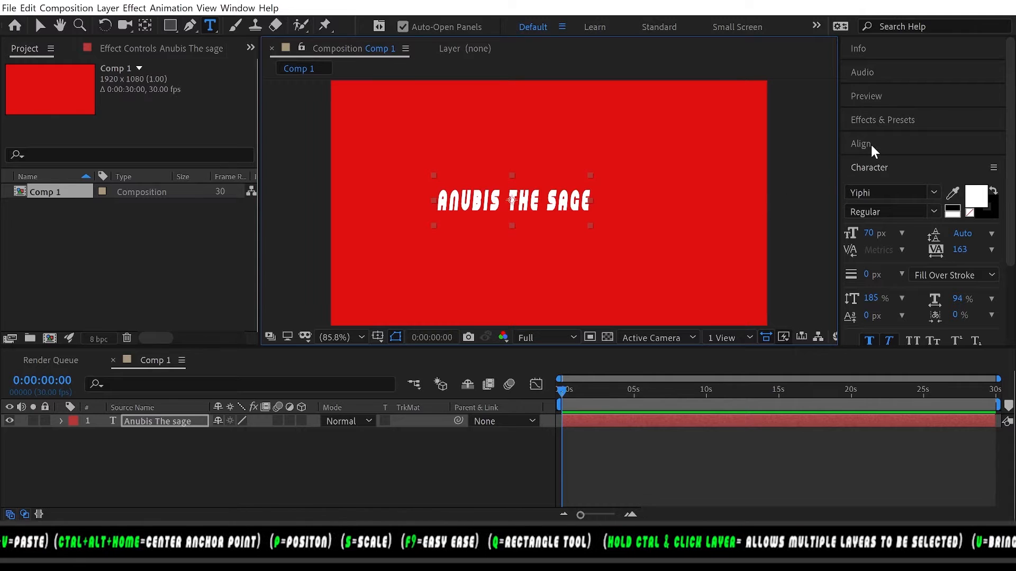
click(860, 143)
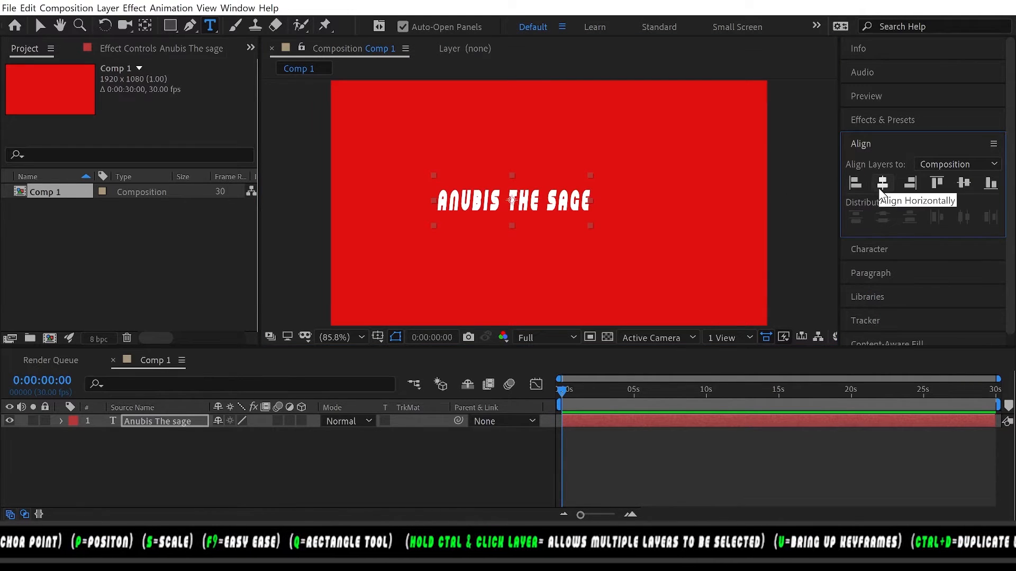
click(882, 182)
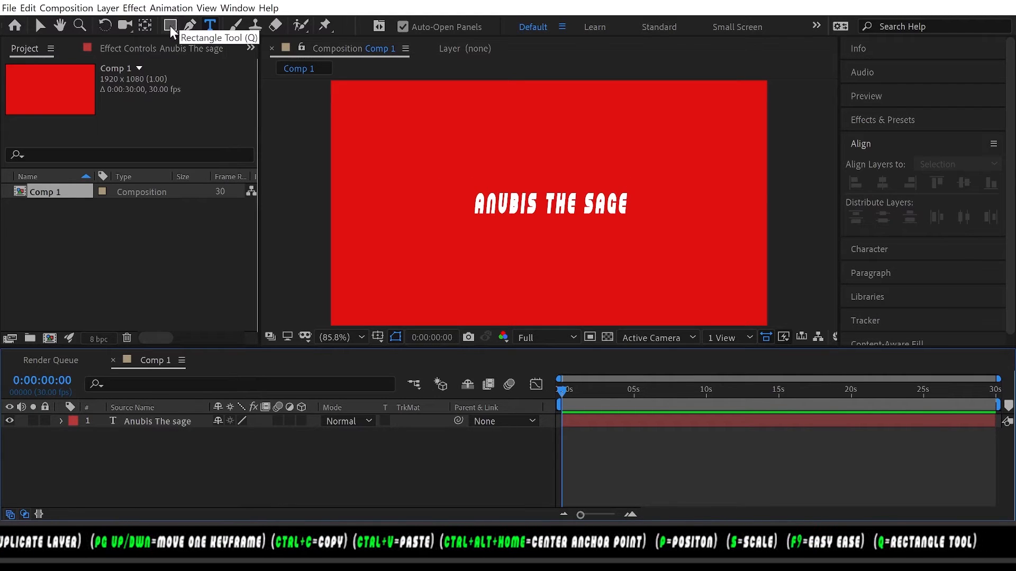
- Draw a wide black rectangle with a 23 px white stroke across the comp centre
click(170, 26)
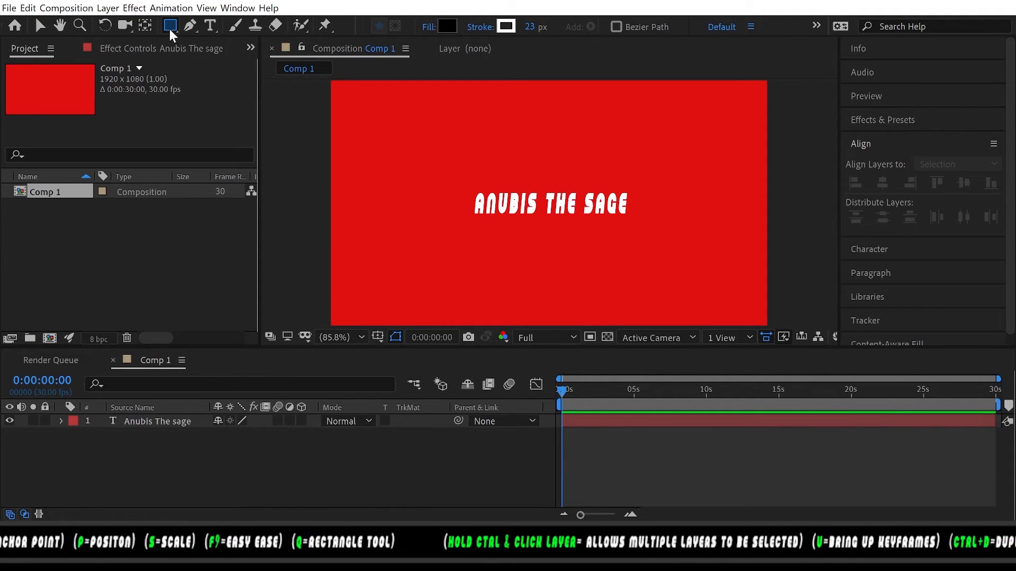
mouse_move(170, 26)
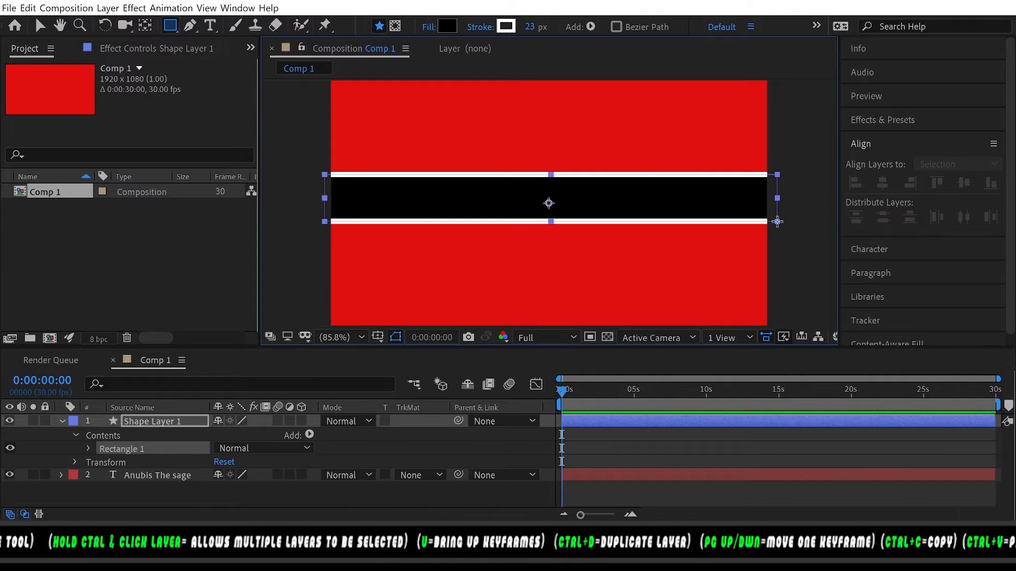
click(957, 164)
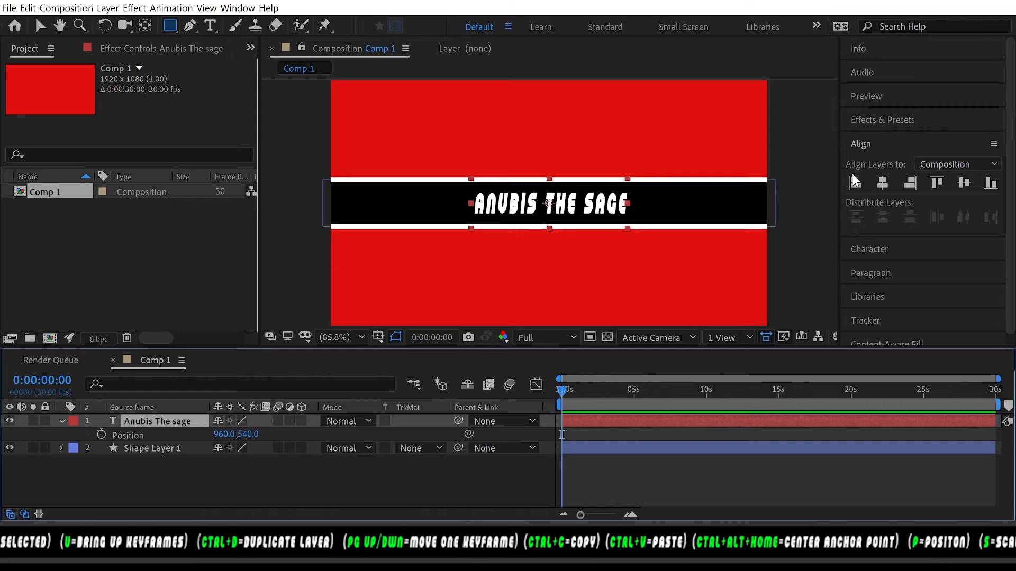
mouse_move(855, 182)
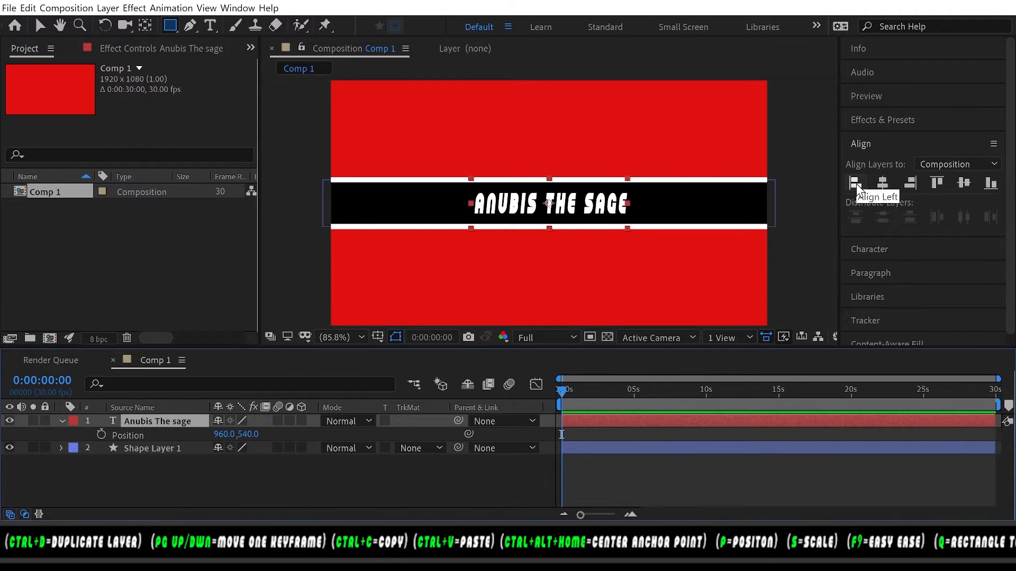
- Align the text to the comp's left edge and scrub its Position X off-screen
click(854, 182)
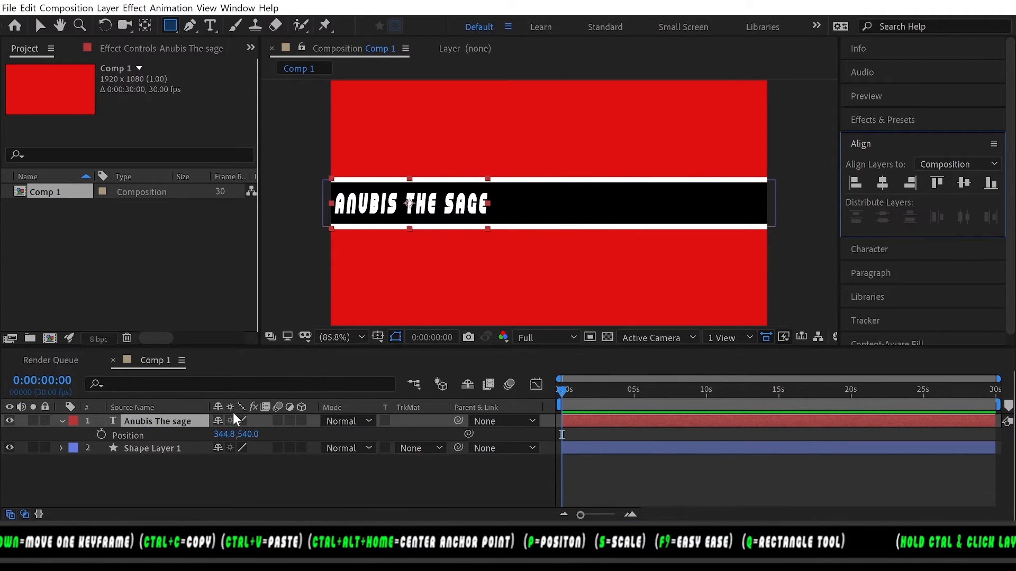
drag(408, 203, 253, 203)
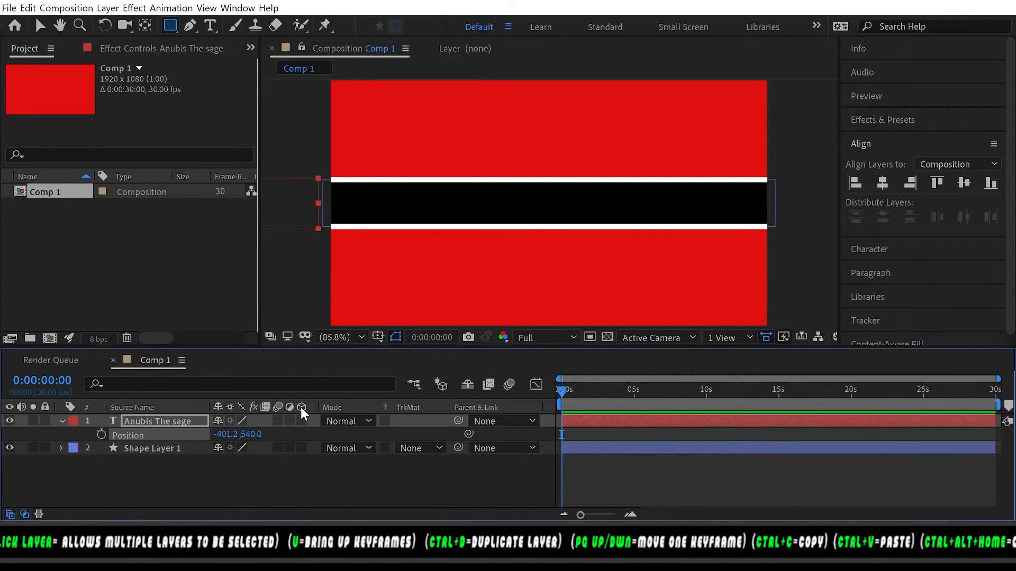
mouse_move(301, 407)
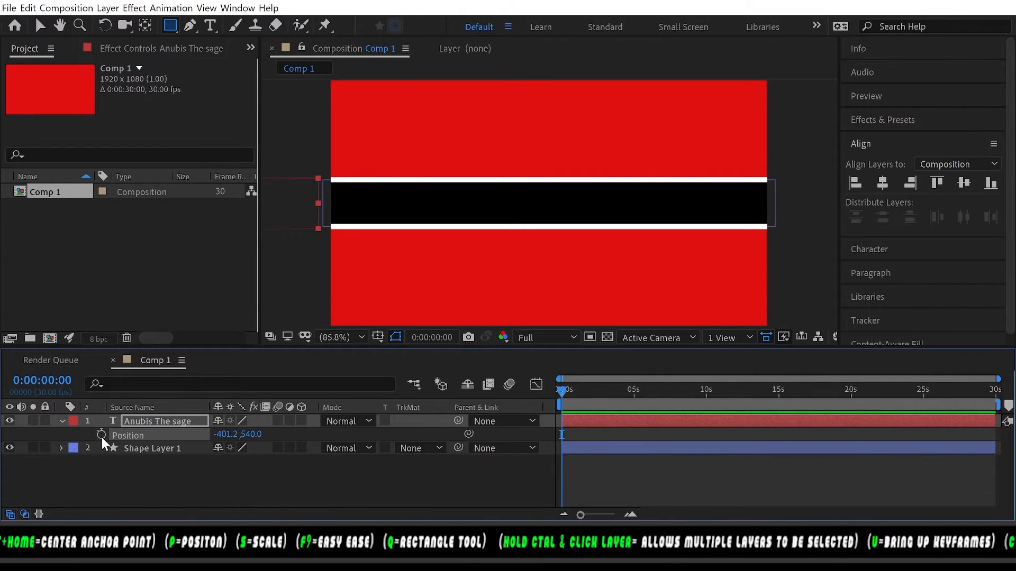
- Keyframe the text's Position at 0 s and around 5 s so it slides in from the left
click(101, 435)
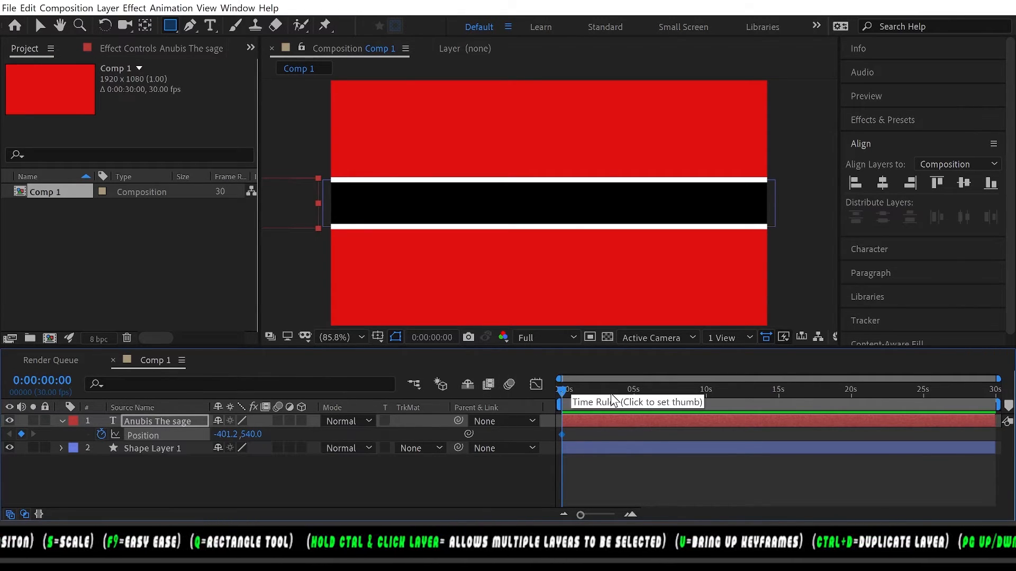
click(631, 390)
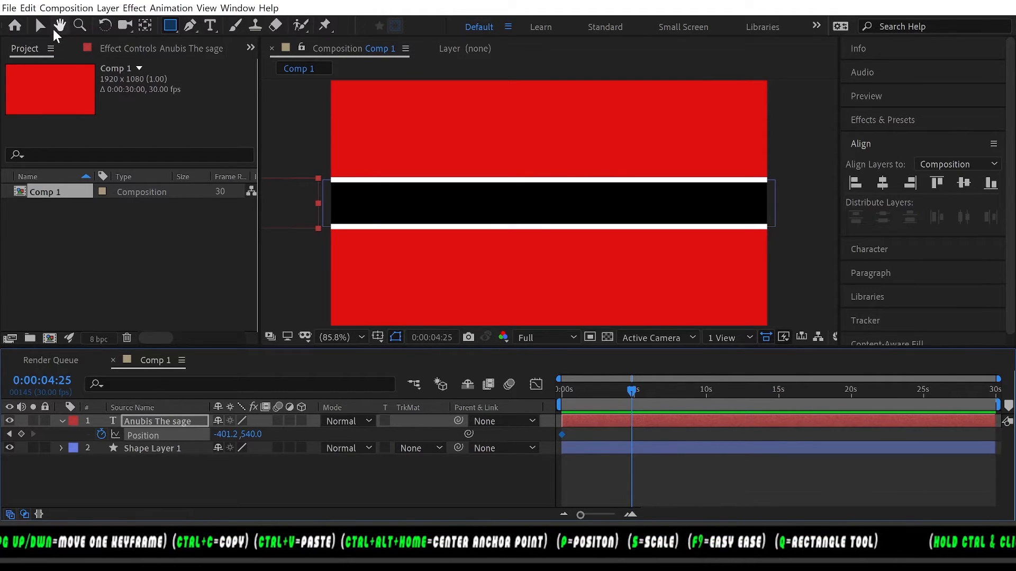
click(40, 26)
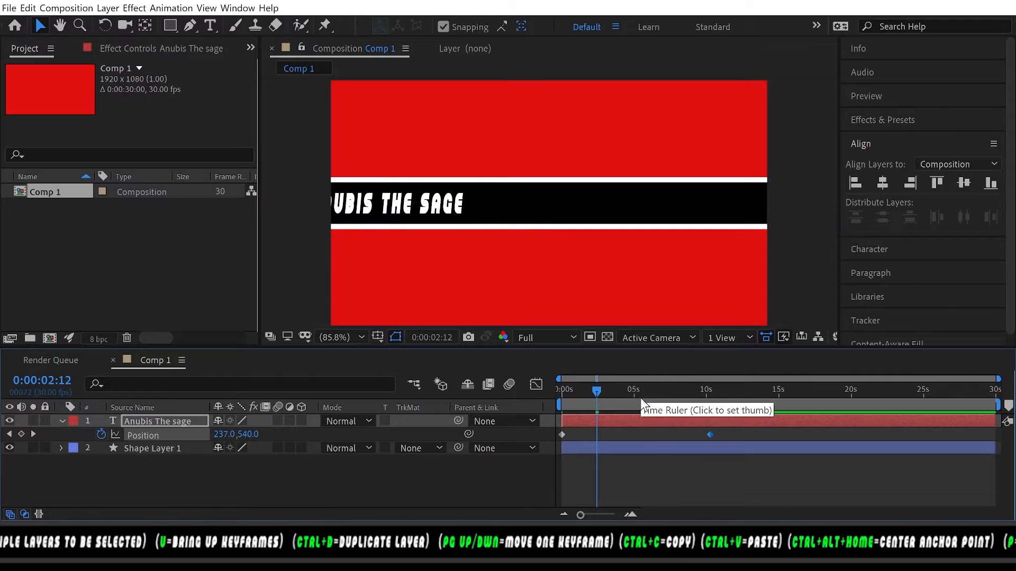
click(622, 389)
text(l)
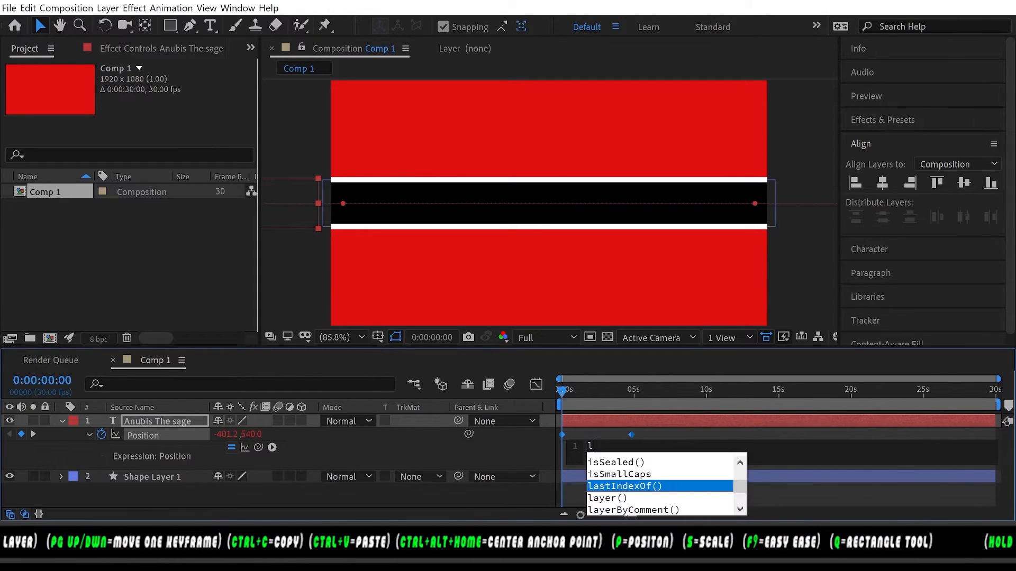
- Add a loopOut("cycle") expression to the text layer's Position
text(oop)
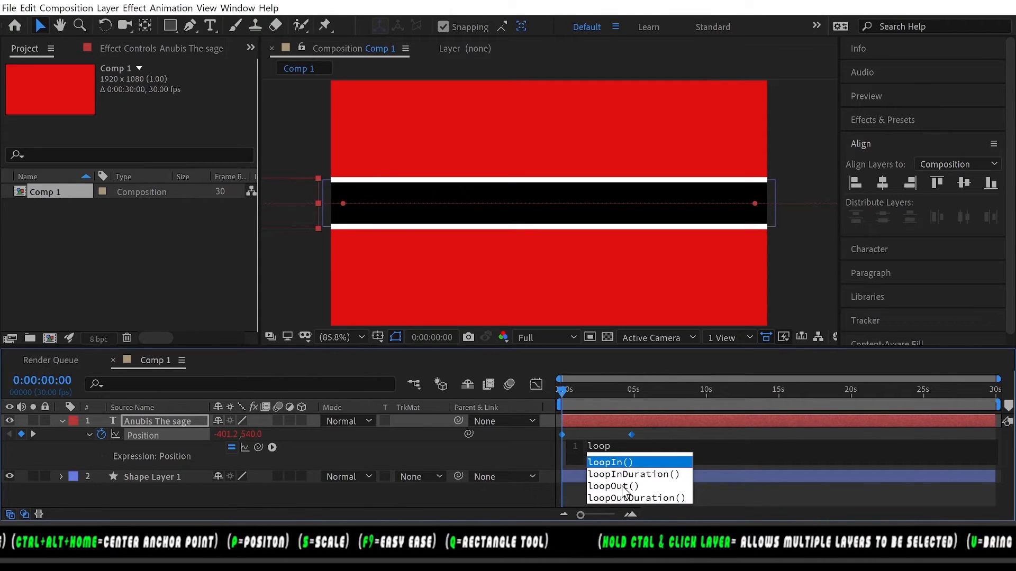
click(612, 485)
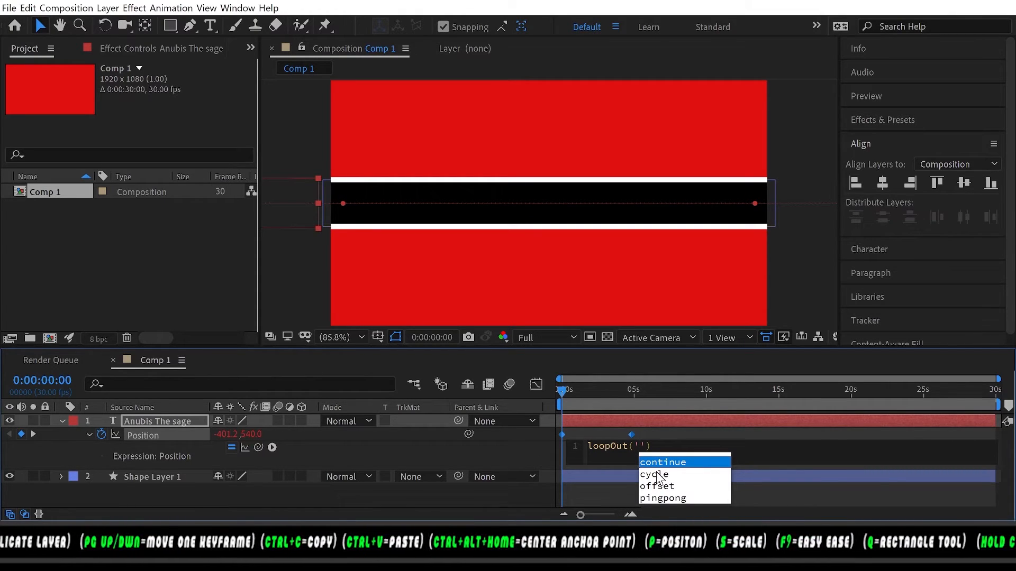
click(653, 473)
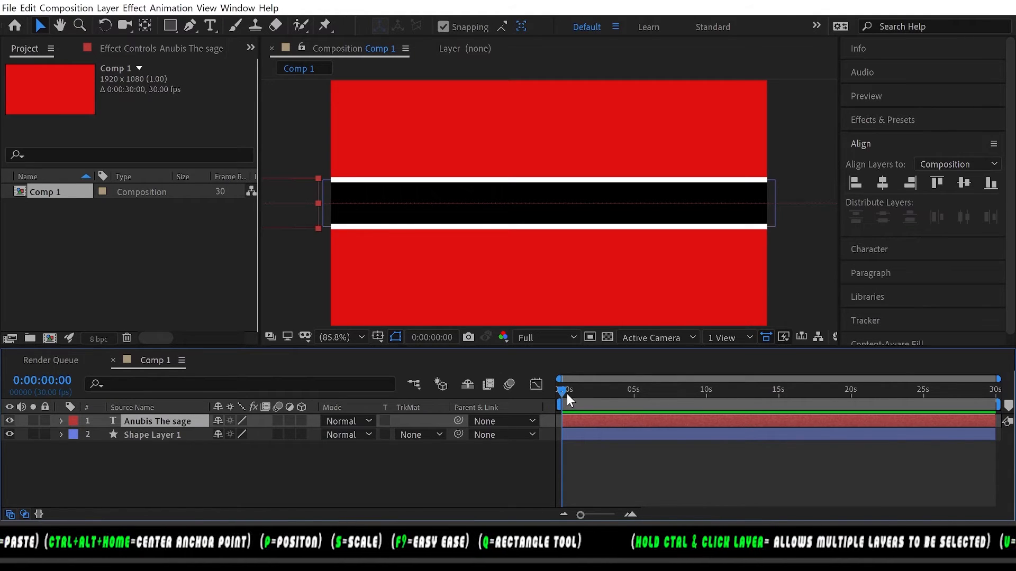
- Change the Source Text to 'ANUBIS THE SAGE' in the bold white Yiphi font and scrub the preview
click(578, 389)
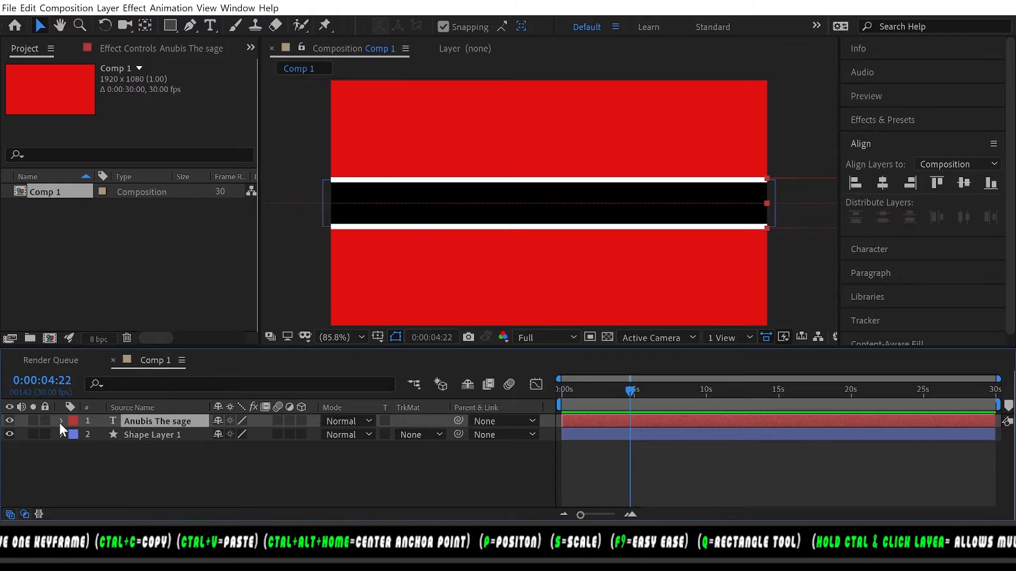
click(73, 421)
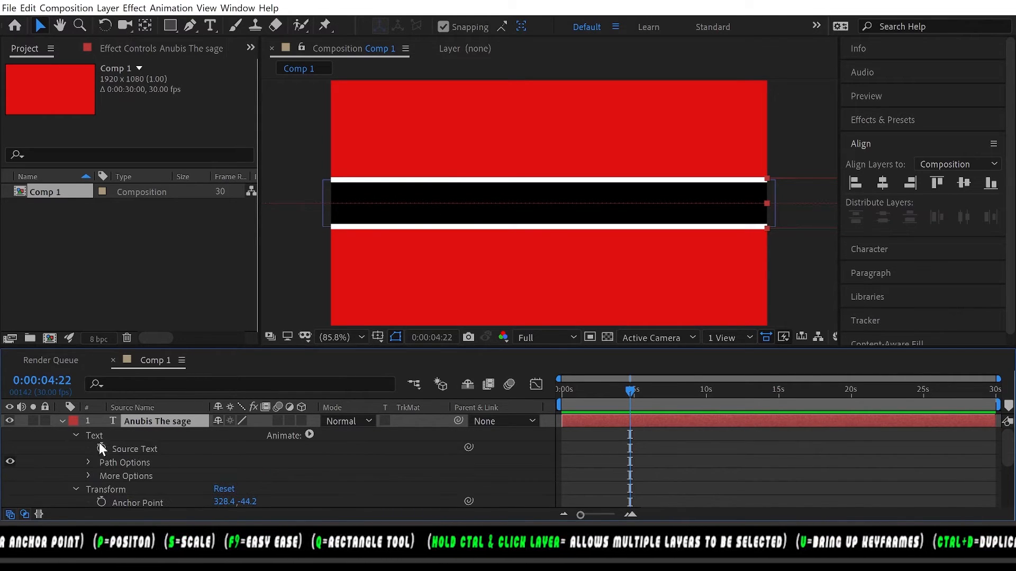
click(101, 449)
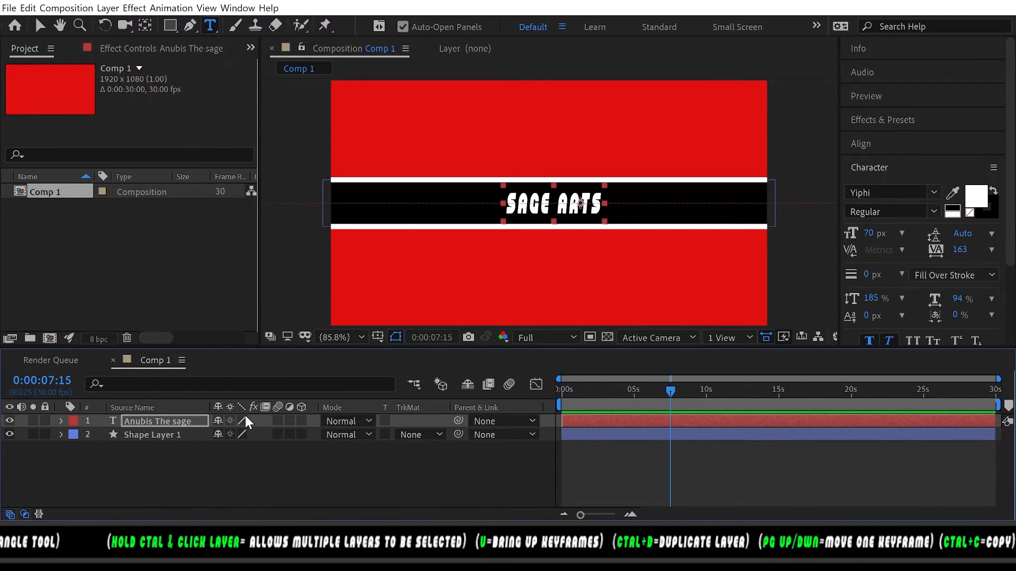
drag(670, 390, 629, 390)
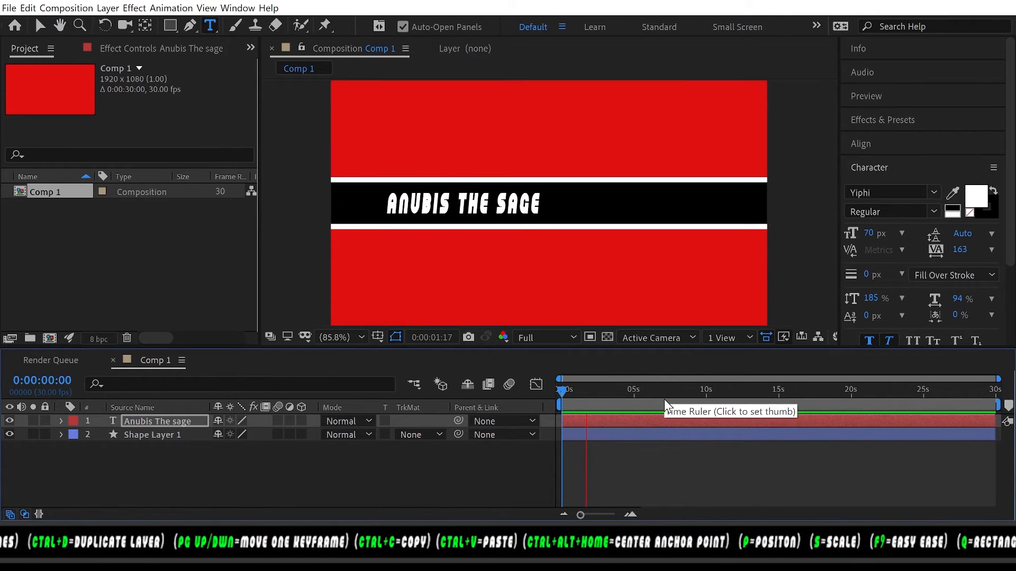
- At about three seconds, append ' IS AWESOME' to the banner text
click(601, 390)
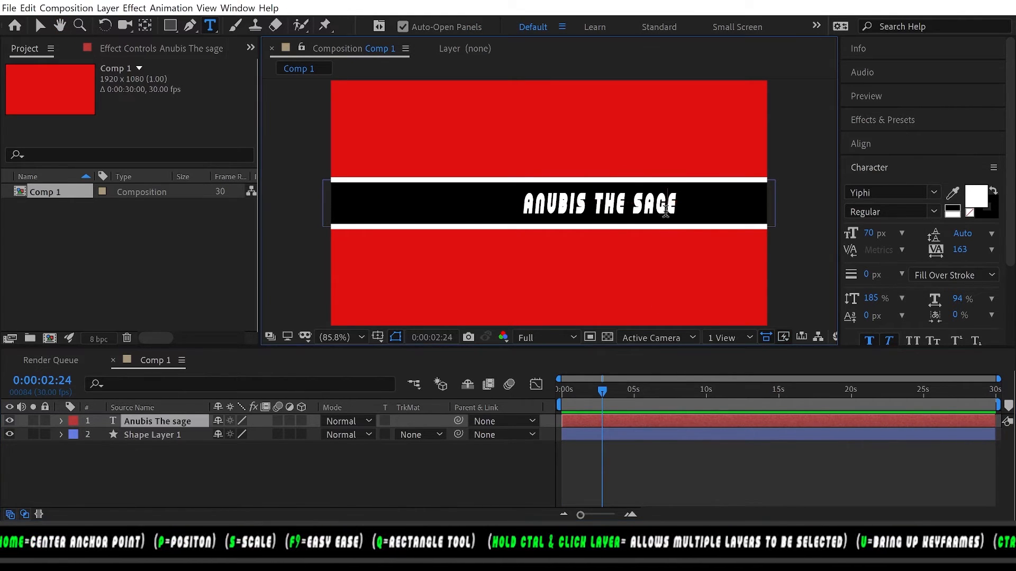
mouse_move(729, 205)
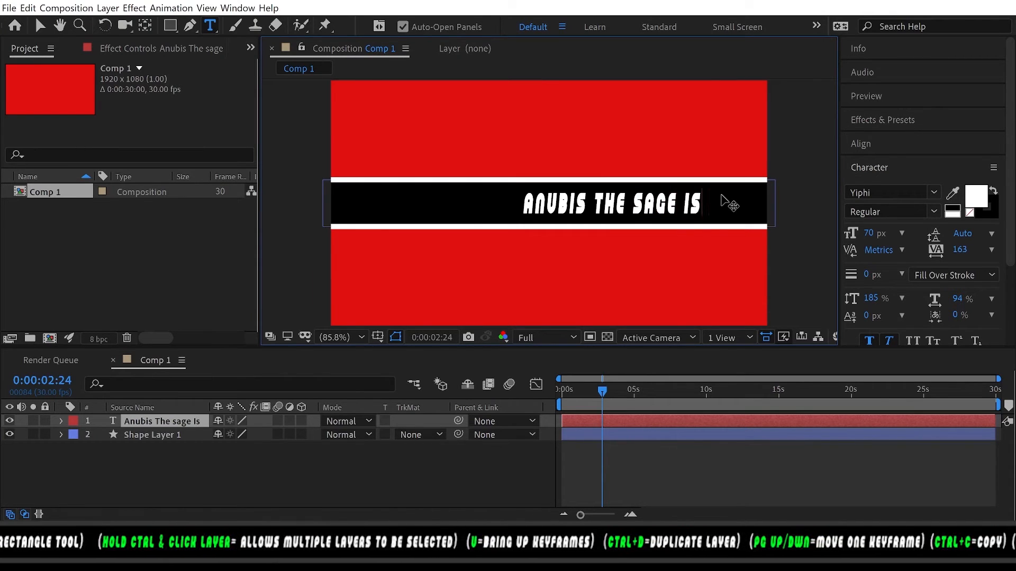
text(AWES)
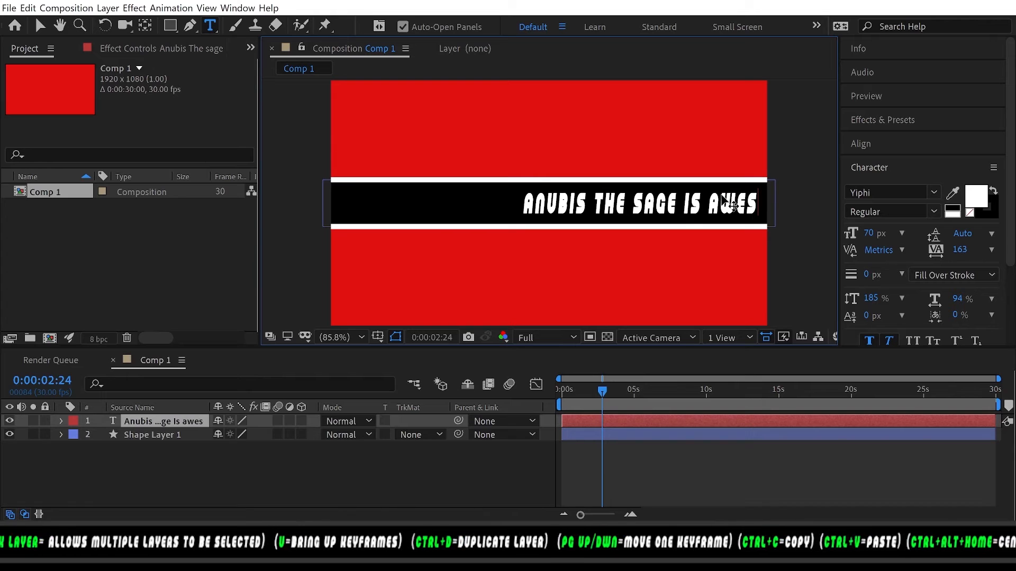
text(o)
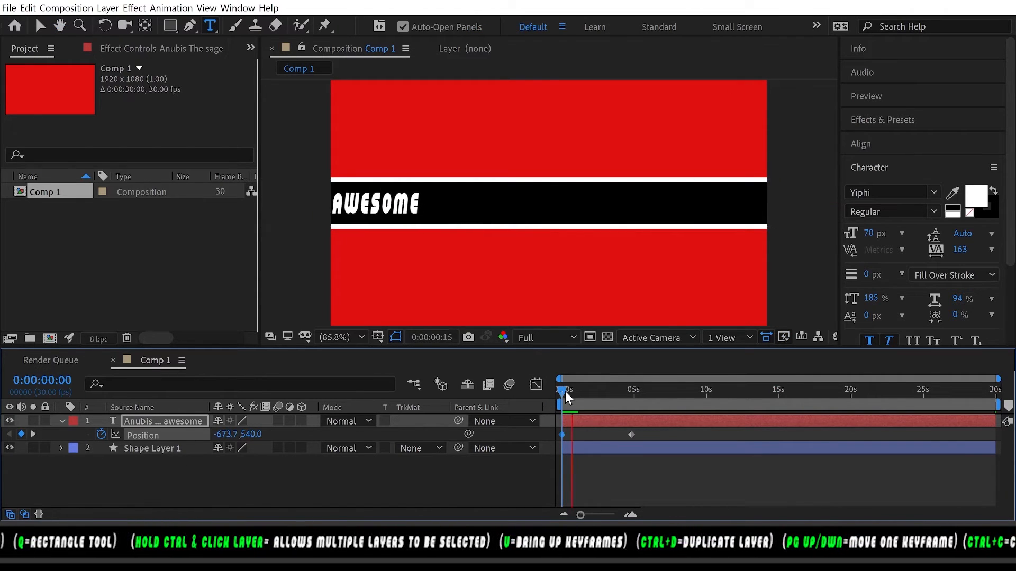
- Edit the second Position keyframe's value to X 2623 px, then scrub later to verify
click(580, 389)
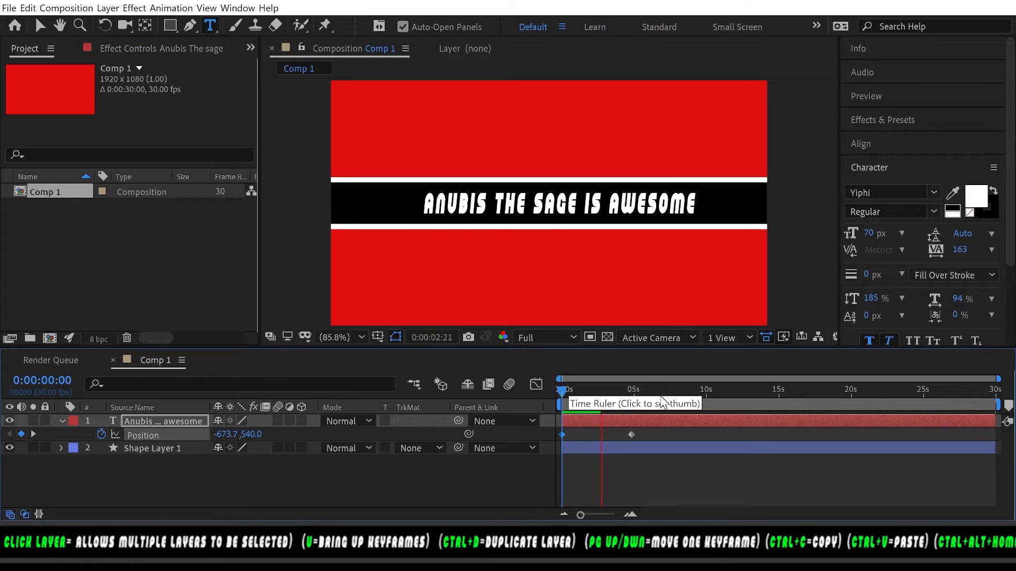
click(612, 389)
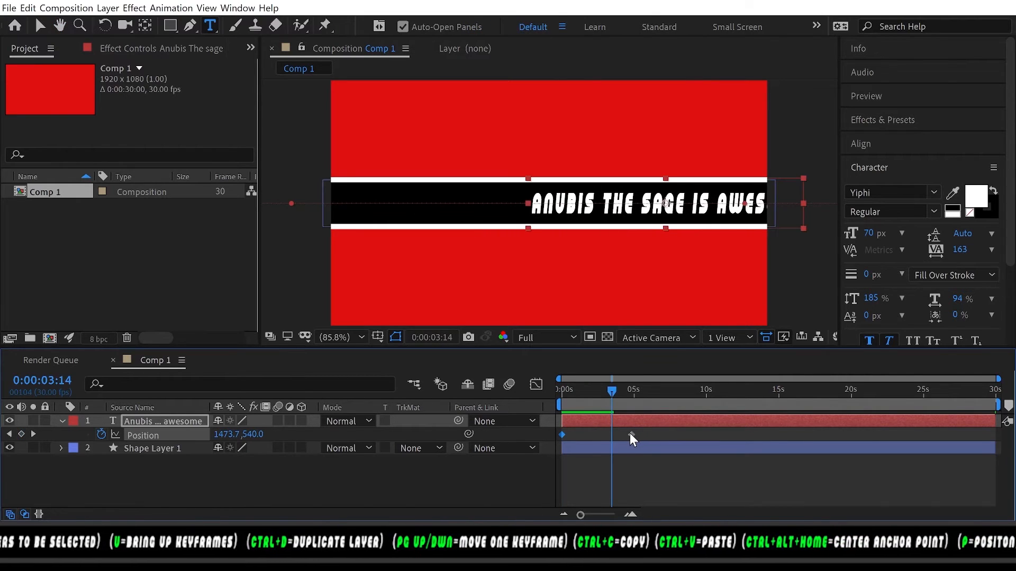
right_click(631, 433)
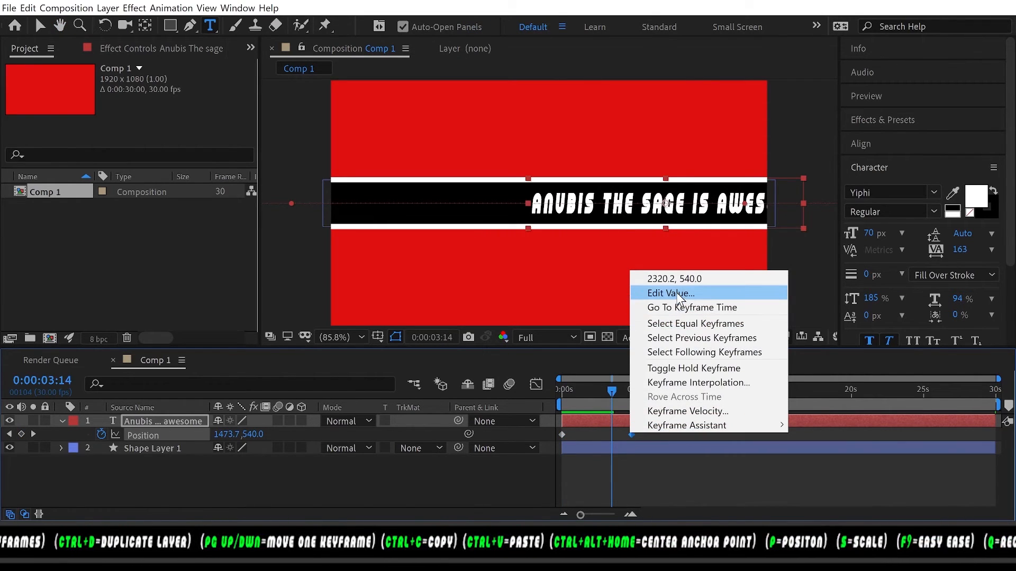
click(669, 293)
text(2623)
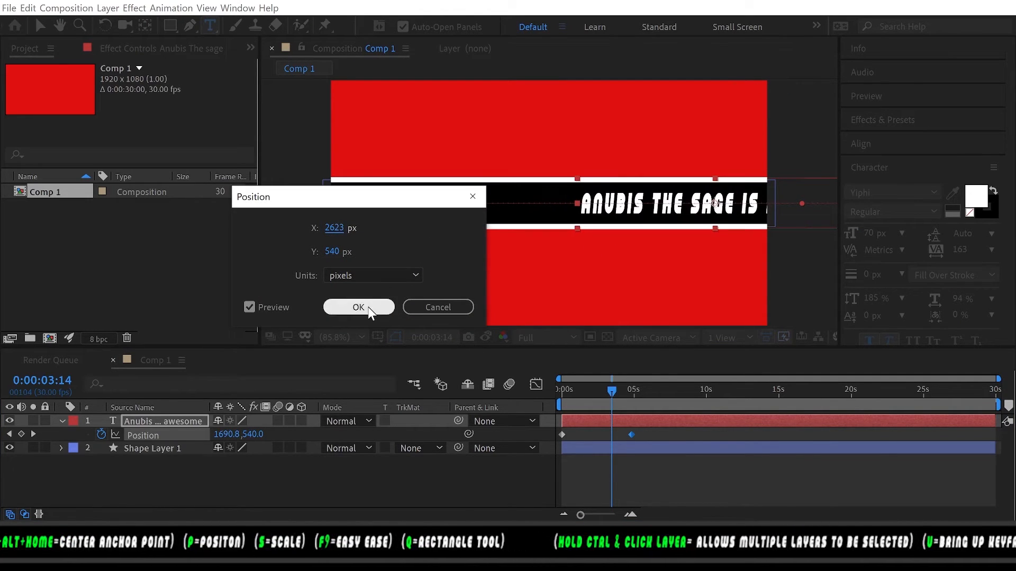
click(358, 307)
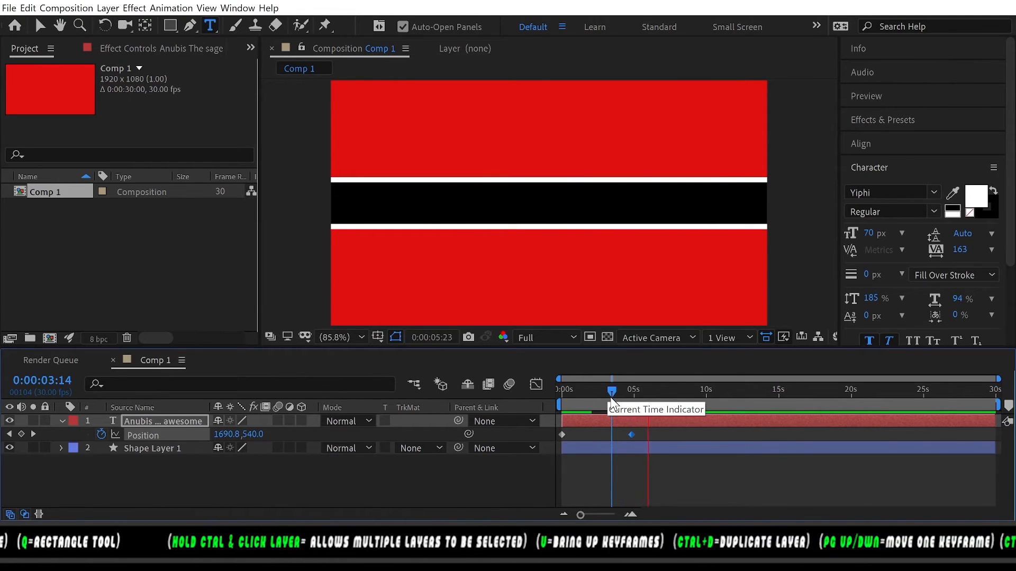
drag(612, 390, 656, 390)
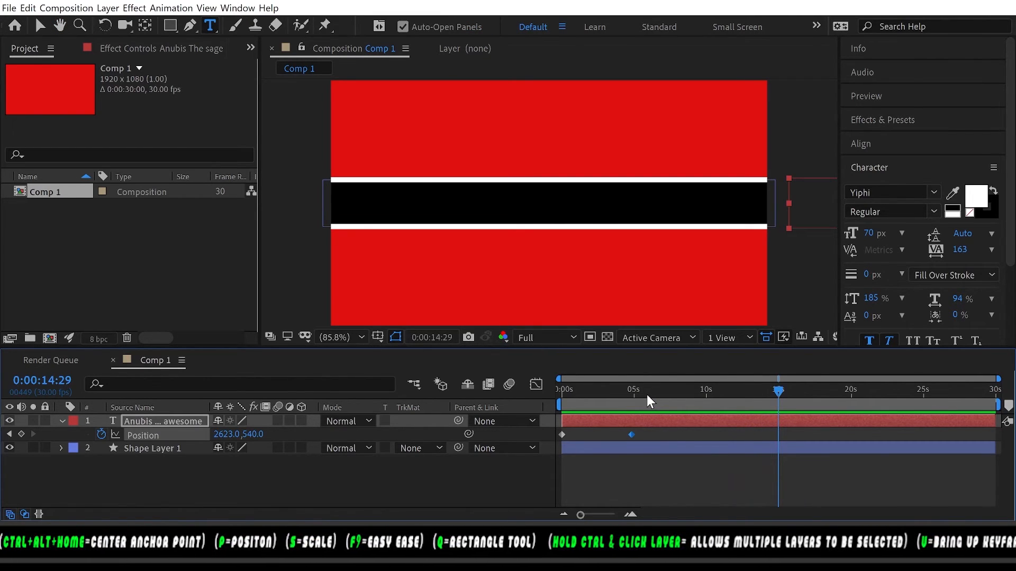
- Put a loopOut('cycle') expression on the text layer's Position property
click(631, 389)
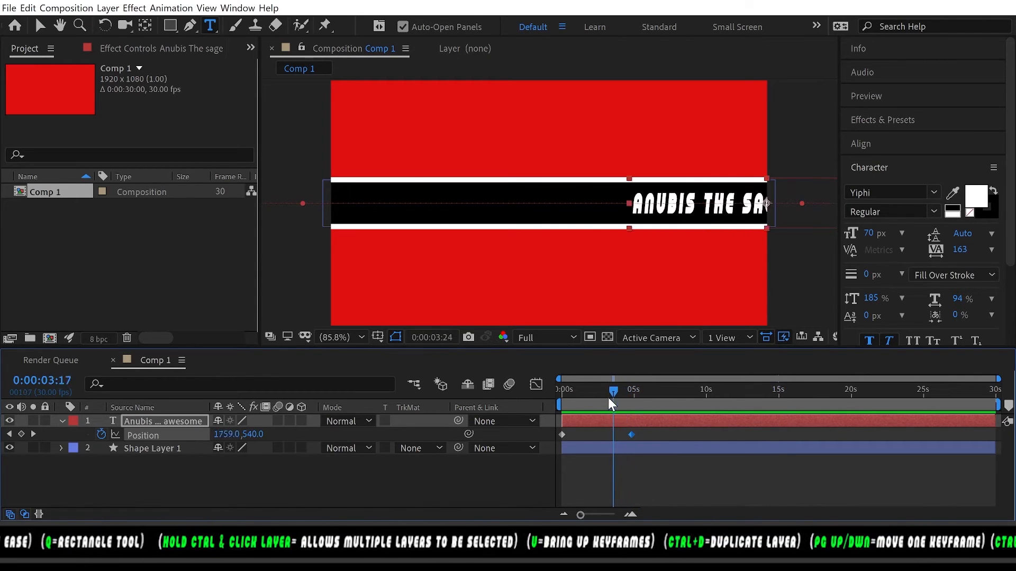
drag(612, 390, 603, 390)
text(loopOut(''))
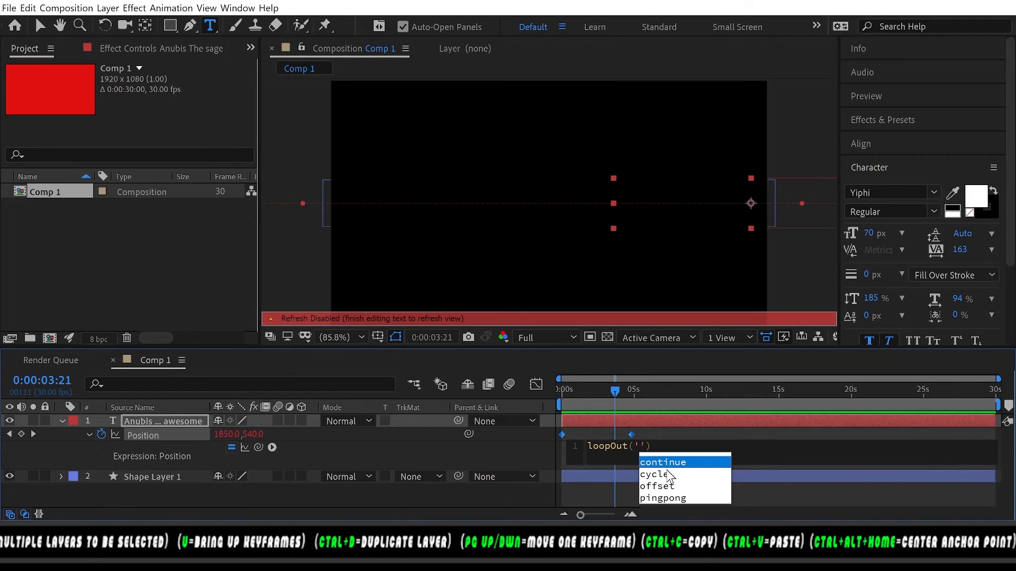
click(648, 474)
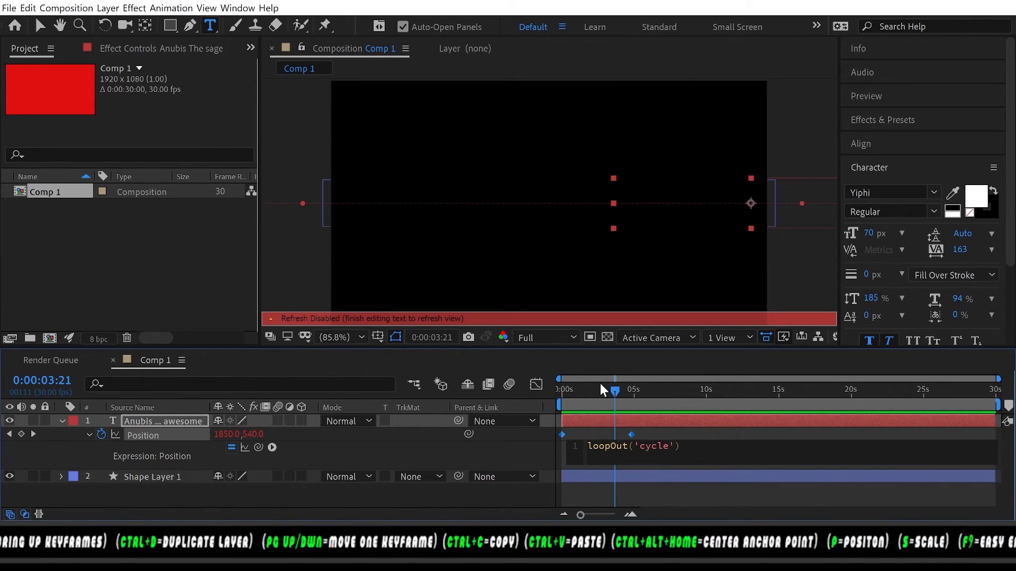
click(560, 390)
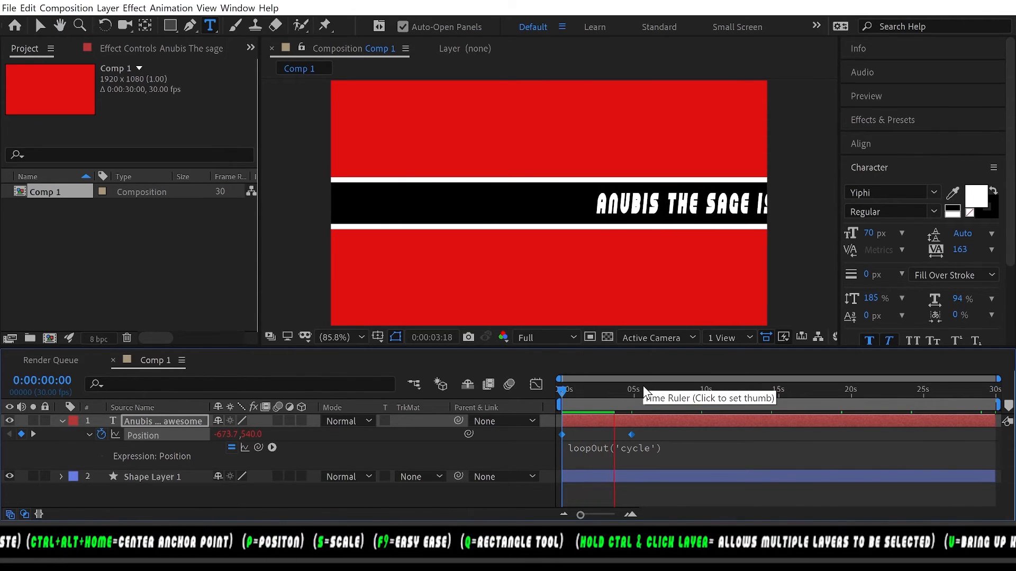
- Scrub the timeline to preview the text sliding continuously across the bar
click(641, 378)
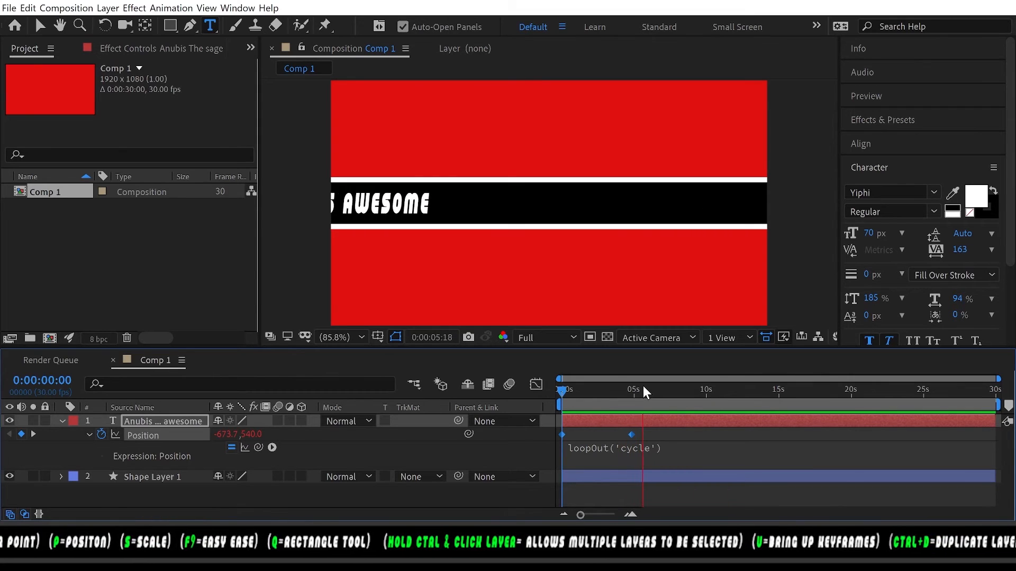
click(673, 390)
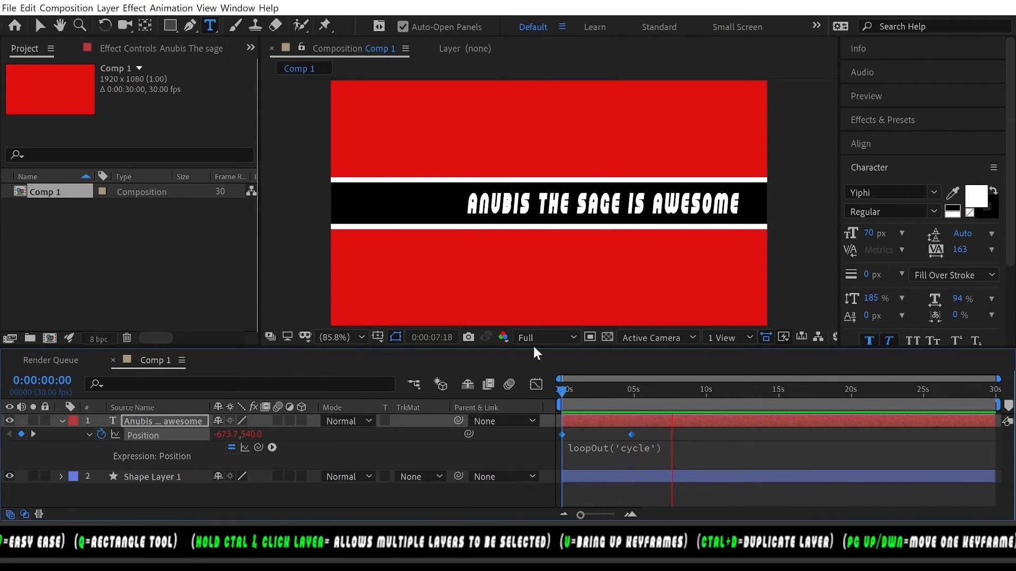
click(614, 390)
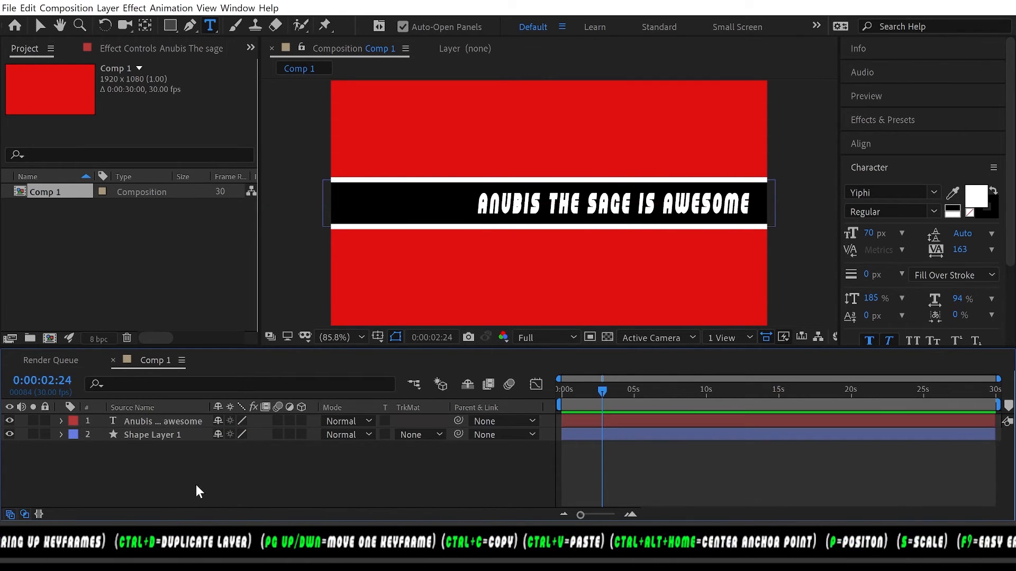
- Duplicate the text layer and drag the copy's bar later so it trails the original
click(164, 421)
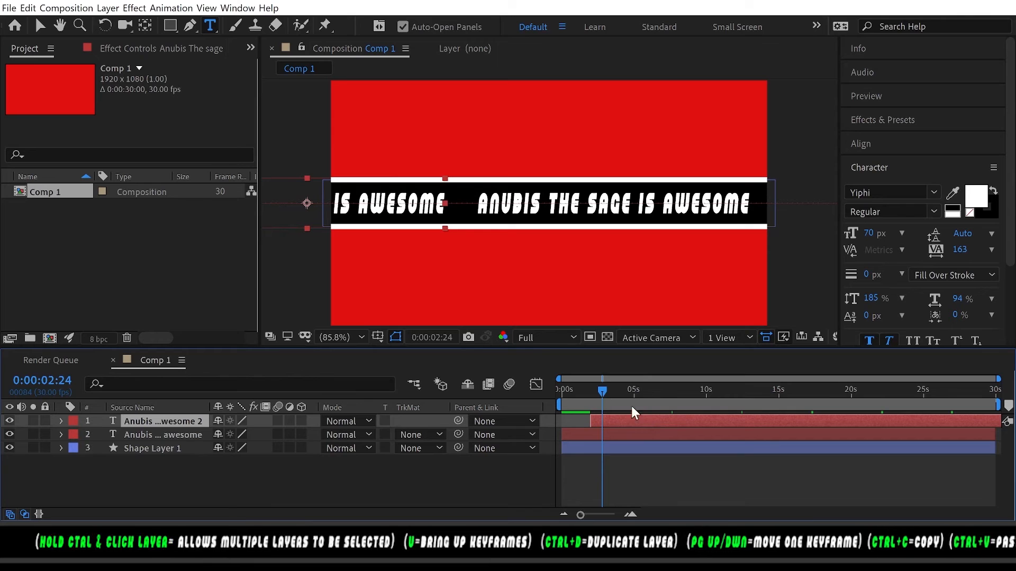
drag(603, 390, 601, 391)
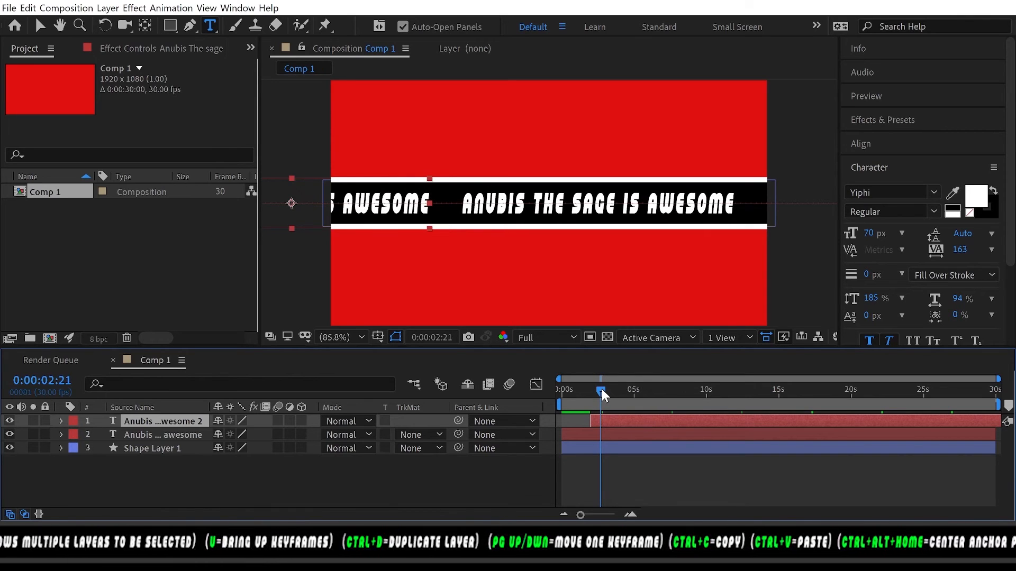
click(601, 388)
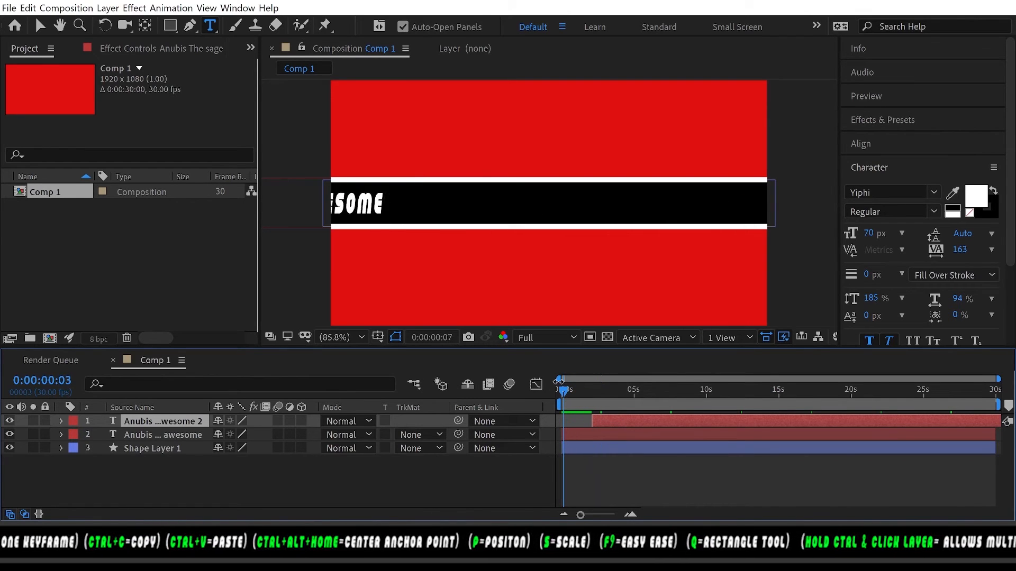
click(559, 389)
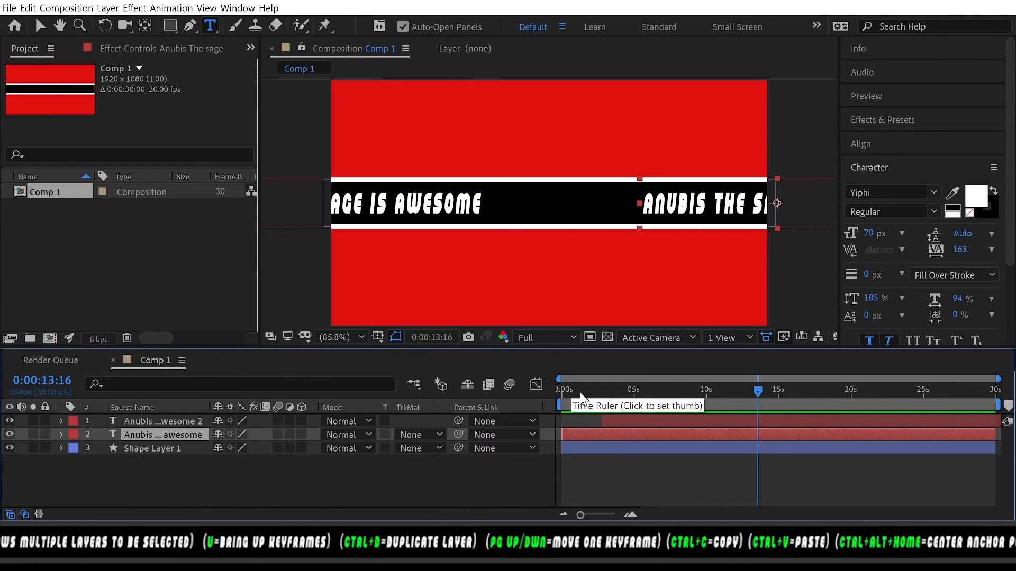
click(561, 389)
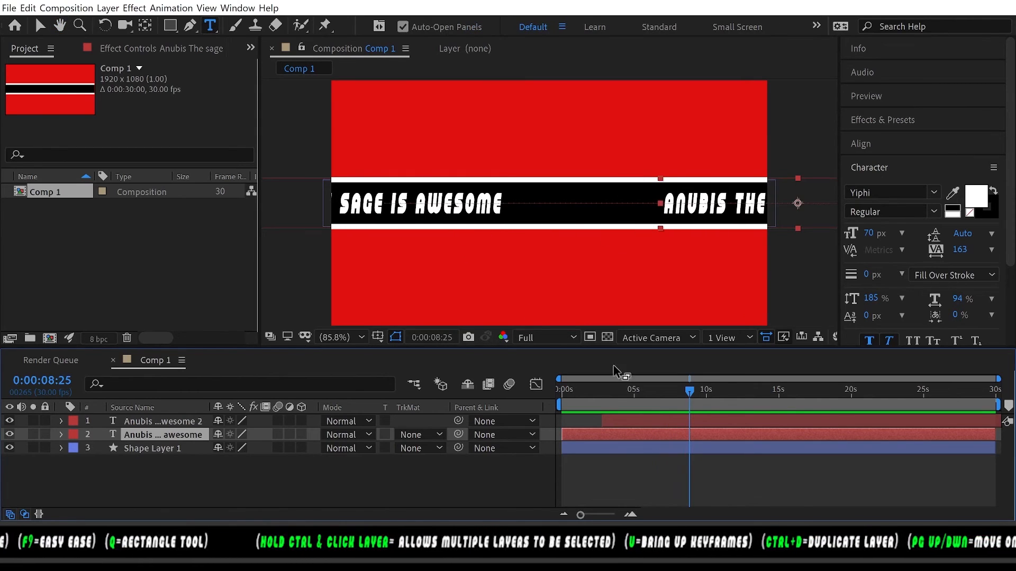
mouse_move(673, 396)
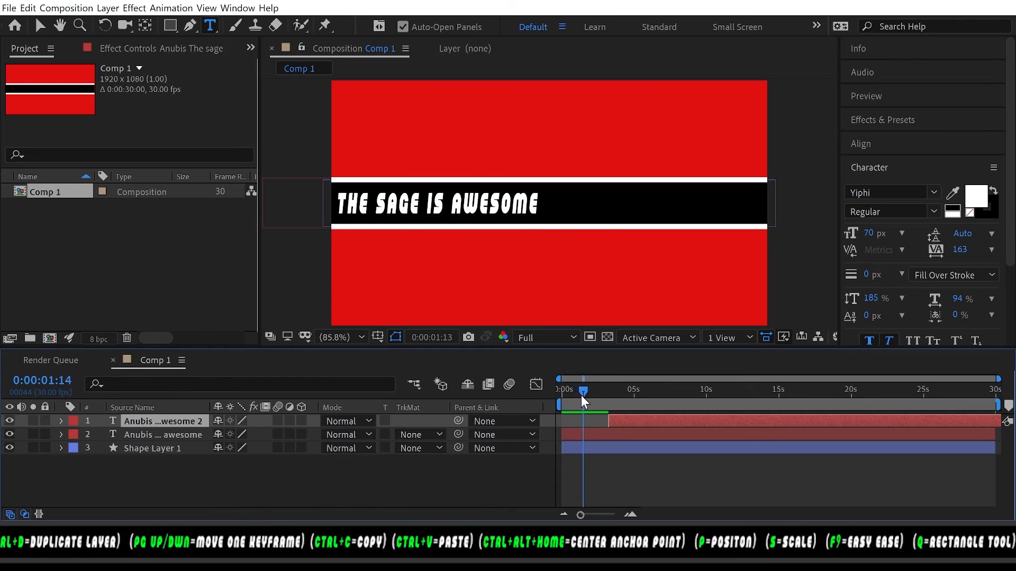
drag(582, 389, 594, 390)
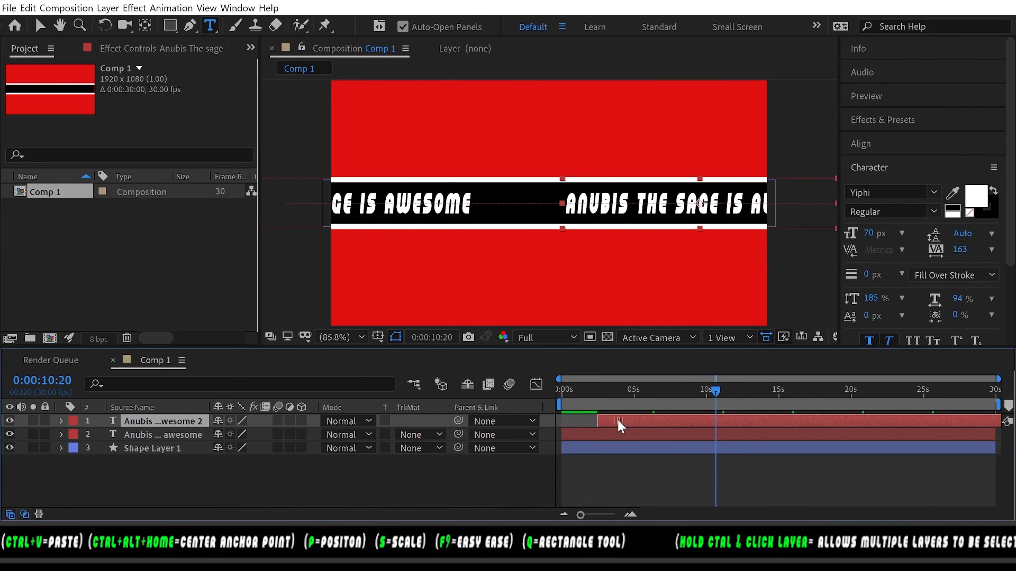
mouse_move(666, 394)
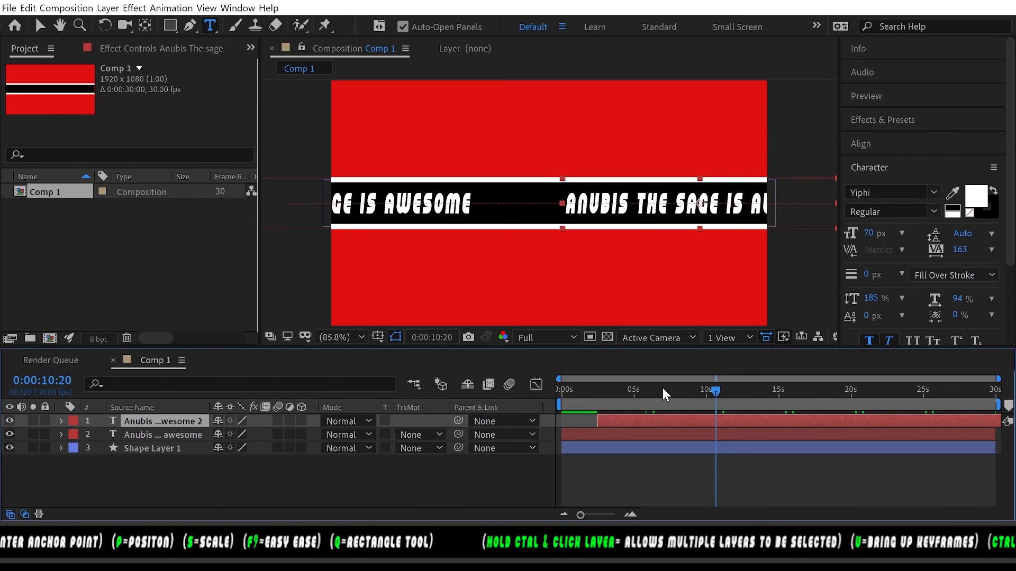